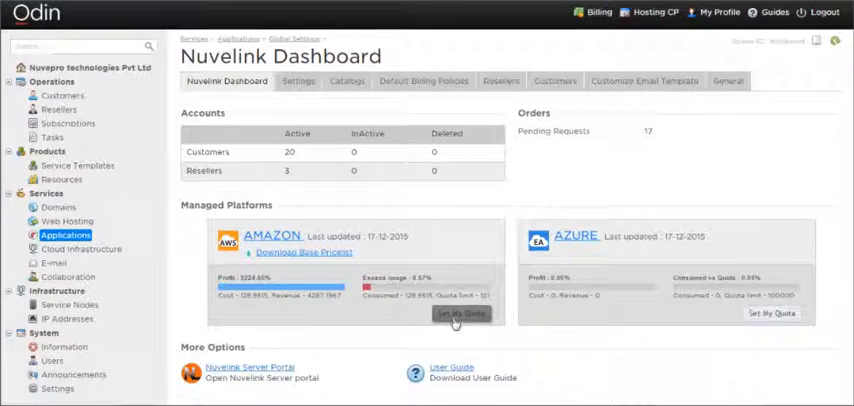
Set the AMAZON quota Limit to Amount to 125 and save it.
{"action": "left_click", "coordinate": [458, 316]}
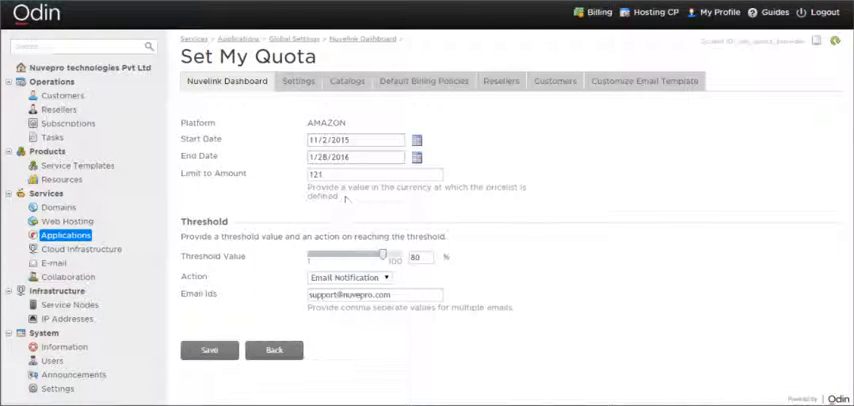
{"action": "left_click", "coordinate": [368, 172]}
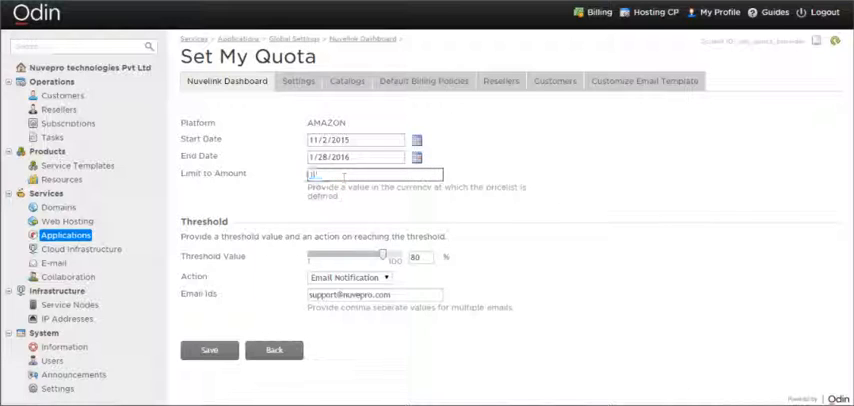
{"action": "type", "text": "125"}
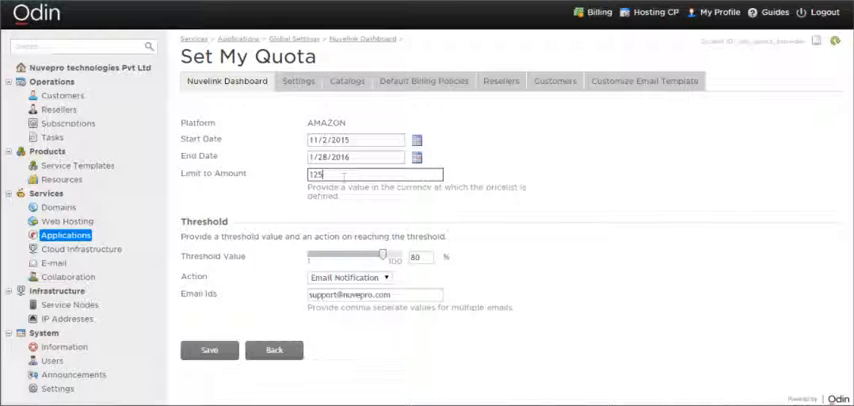
{"action": "left_click", "coordinate": [210, 352]}
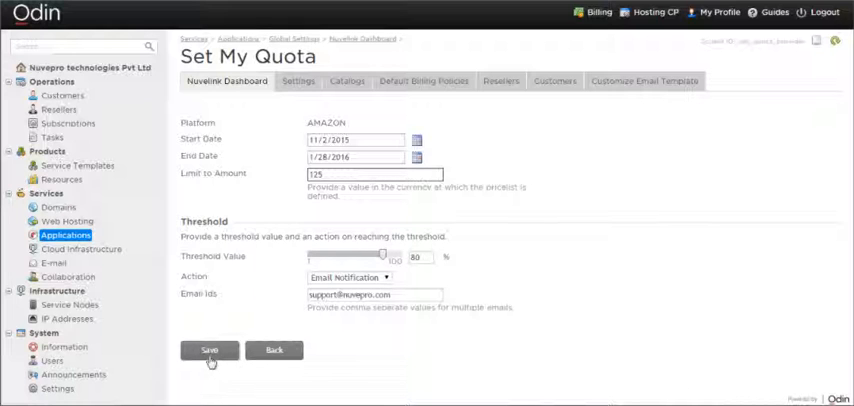
{"action": "left_click", "coordinate": [210, 348]}
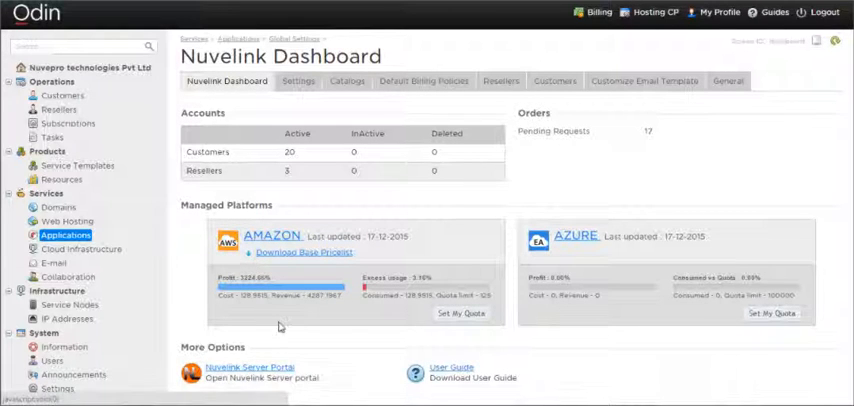
{"action": "mouse_move", "coordinate": [292, 256]}
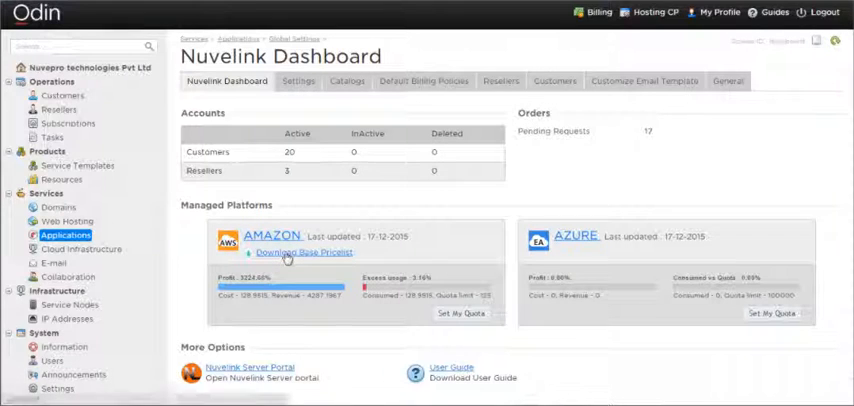
Download the AMAZON base pricelist from the Nuvelink dashboard.
{"action": "left_click", "coordinate": [288, 252]}
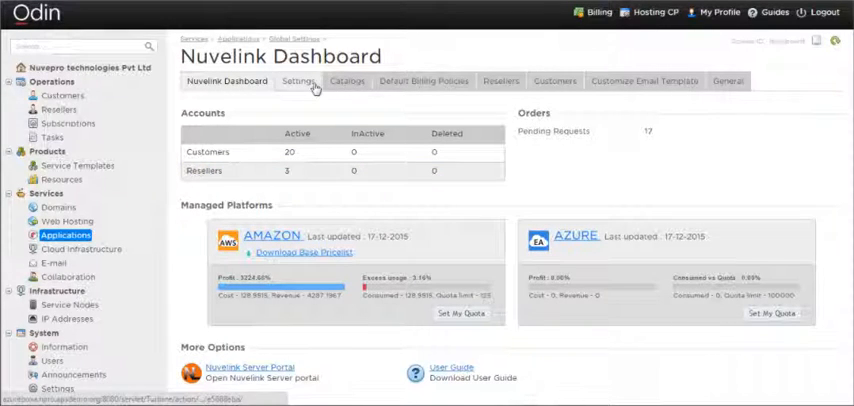
Edit the AMAZON Margin (%) under Default Billing Policies and update it.
{"action": "left_click", "coordinate": [296, 80]}
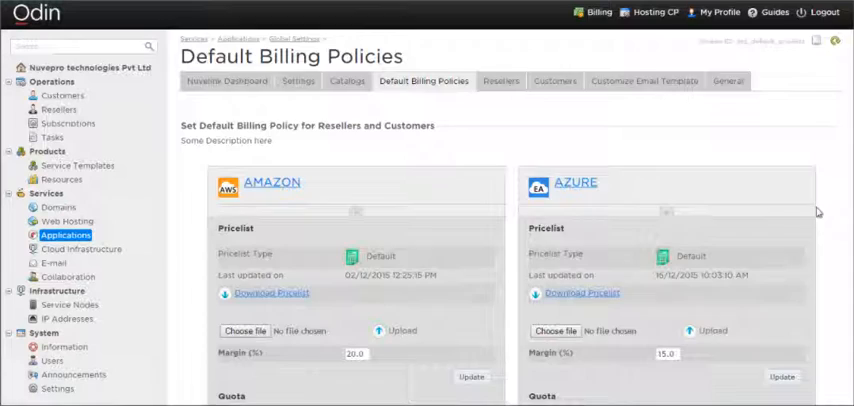
{"action": "scroll", "scroll_direction": "down", "scroll_amount": 3}
{"action": "type", "text": "10"}
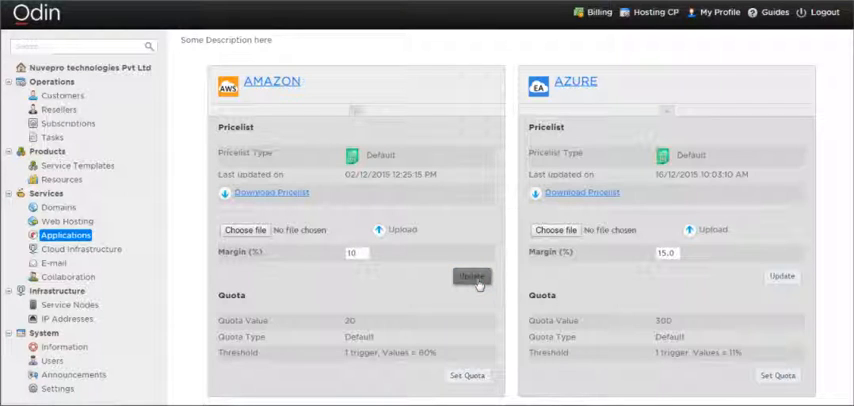
{"action": "left_click", "coordinate": [470, 276]}
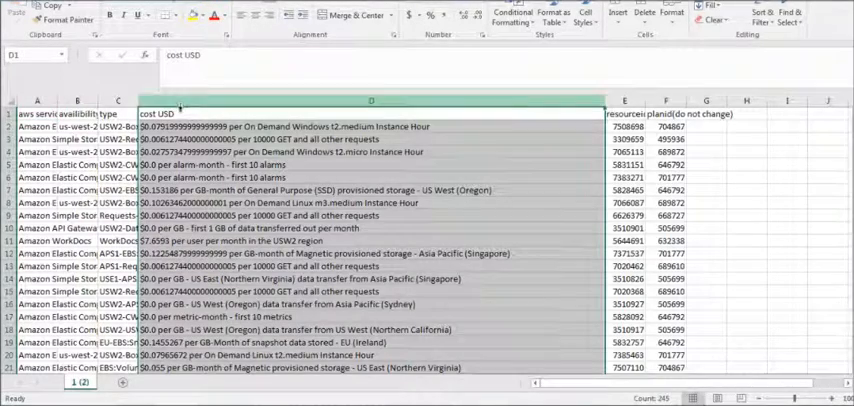
{"action": "left_click", "coordinate": [372, 164]}
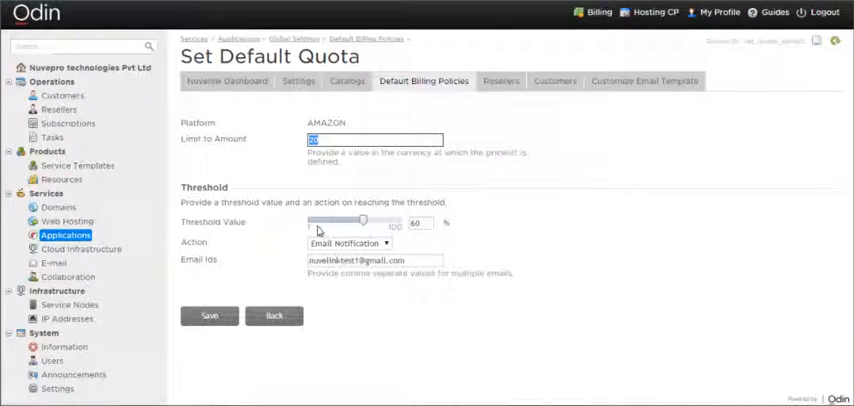
Save the default AMAZON quota limit and scroll back through Default Billing Policies.
{"action": "left_click", "coordinate": [212, 318]}
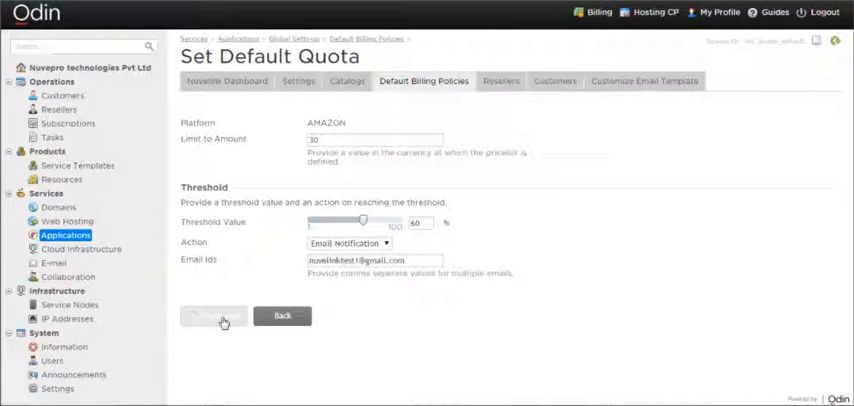
{"action": "left_click", "coordinate": [216, 318]}
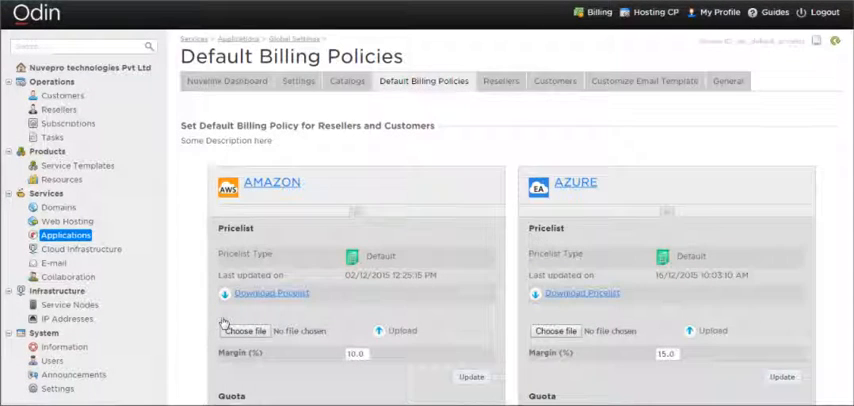
{"action": "scroll", "scroll_direction": "down", "scroll_amount": 3}
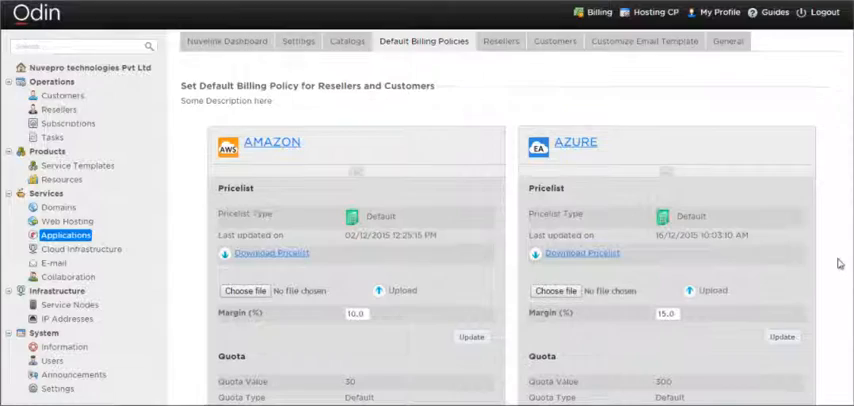
{"action": "scroll", "scroll_direction": "down", "scroll_amount": 3}
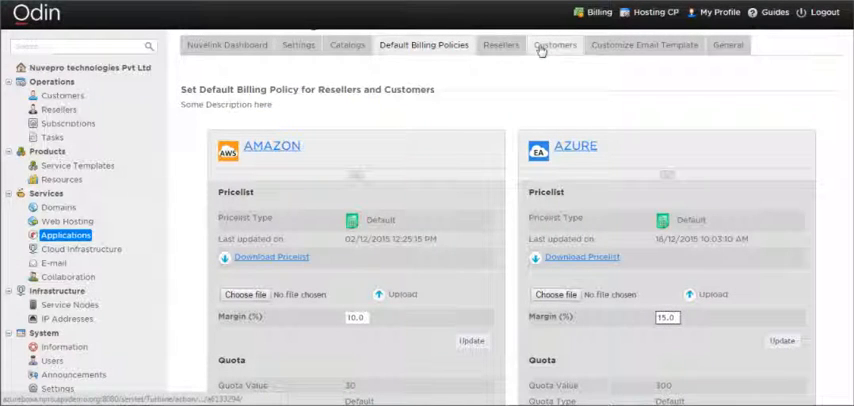
Set the customer's Amazon pricelist margin to 6.0 in the custom billing policy.
{"action": "left_click", "coordinate": [552, 44]}
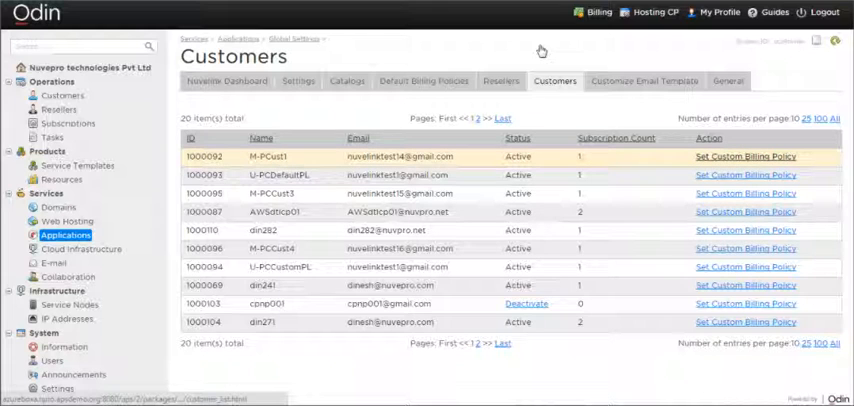
{"action": "left_click", "coordinate": [744, 156]}
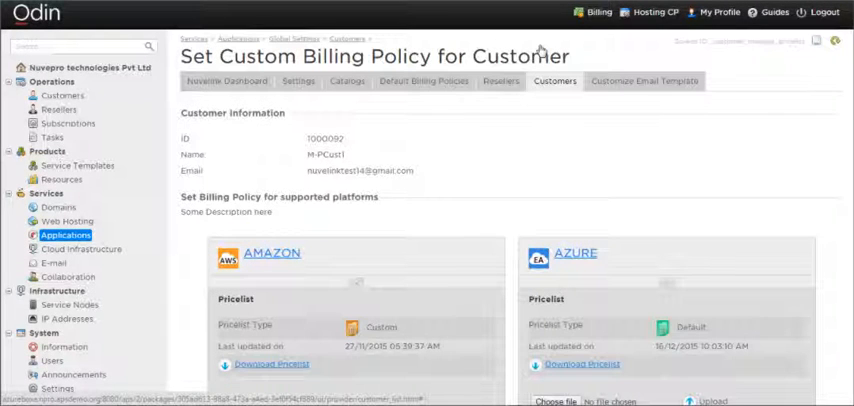
{"action": "scroll", "scroll_direction": "down", "scroll_amount": 3}
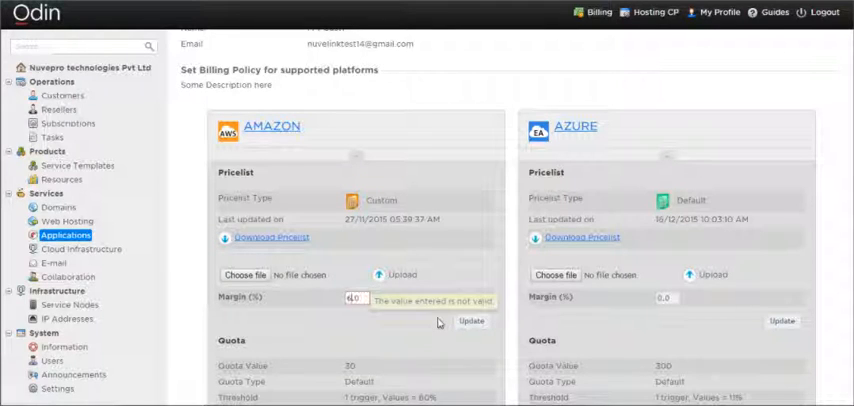
{"action": "type", "text": "6.0"}
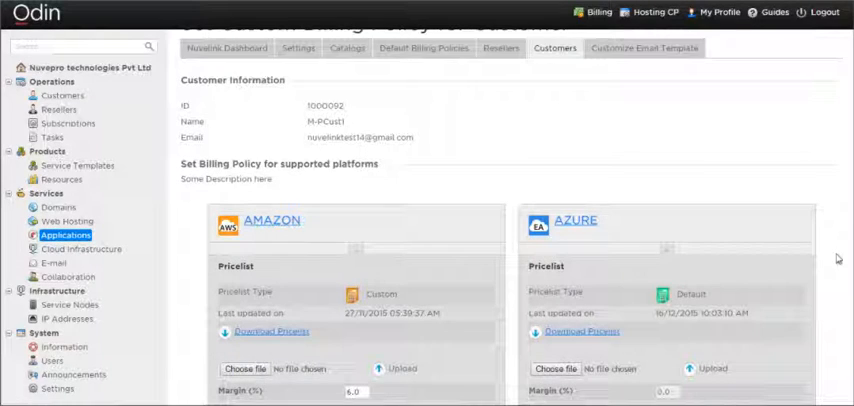
{"action": "scroll", "scroll_direction": "down", "scroll_amount": 3}
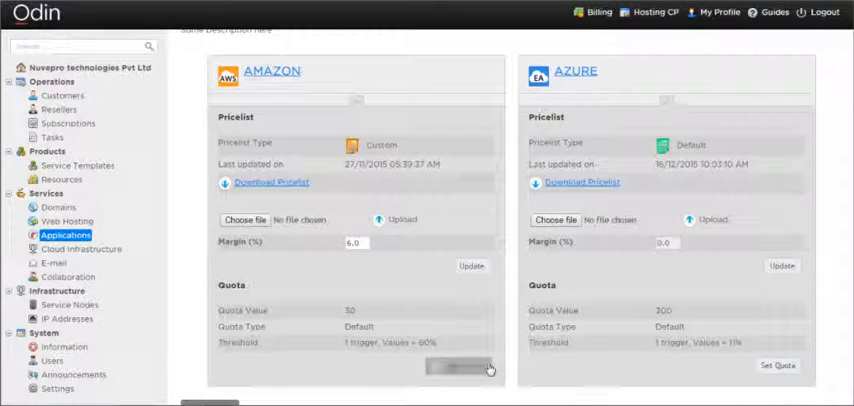
Save a custom Amazon quota of 50 with email notification at 80%, then go back.
{"action": "left_click", "coordinate": [448, 366]}
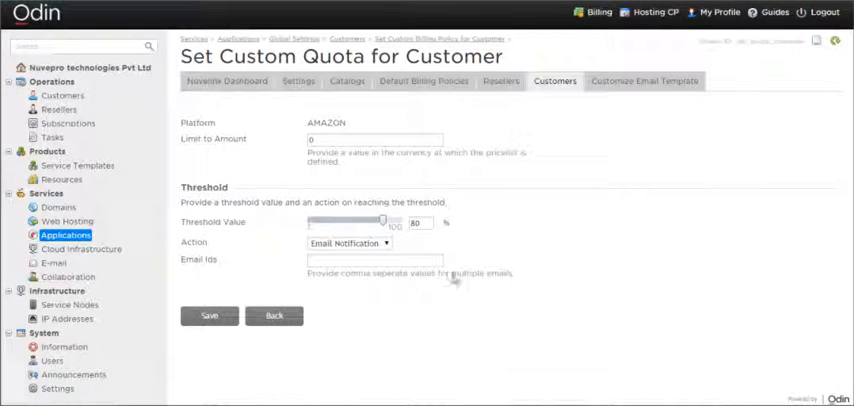
{"action": "left_click", "coordinate": [376, 140]}
{"action": "type", "text": "50"}
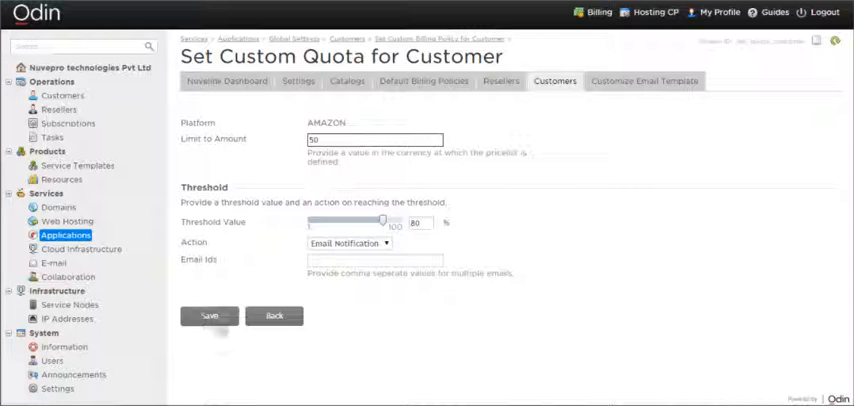
{"action": "left_click", "coordinate": [210, 314]}
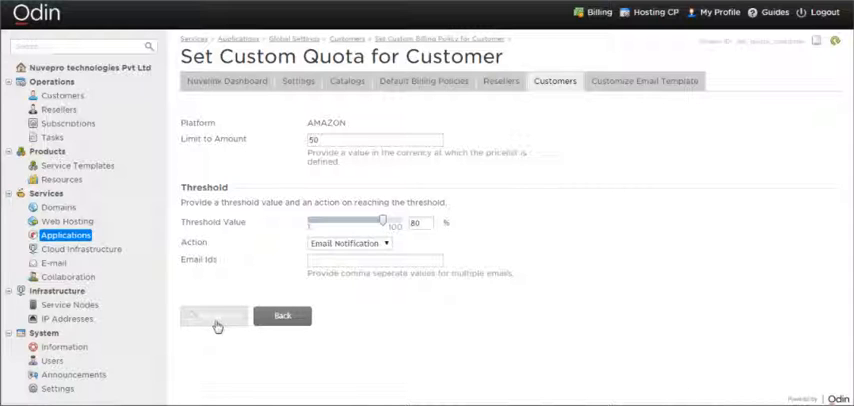
{"action": "left_click", "coordinate": [212, 312]}
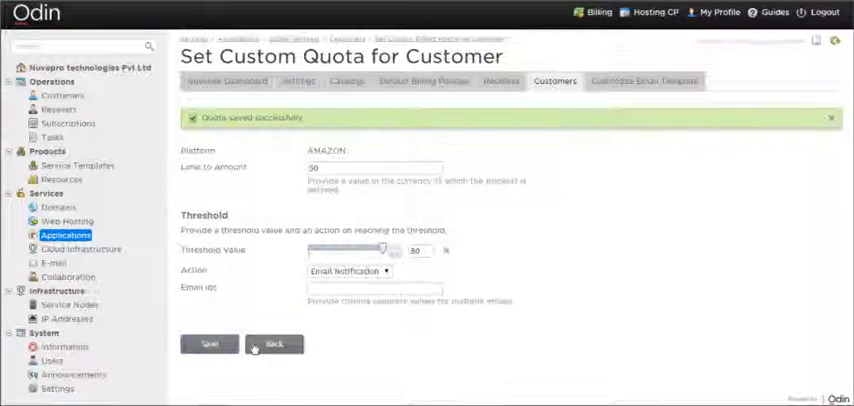
{"action": "left_click", "coordinate": [272, 344]}
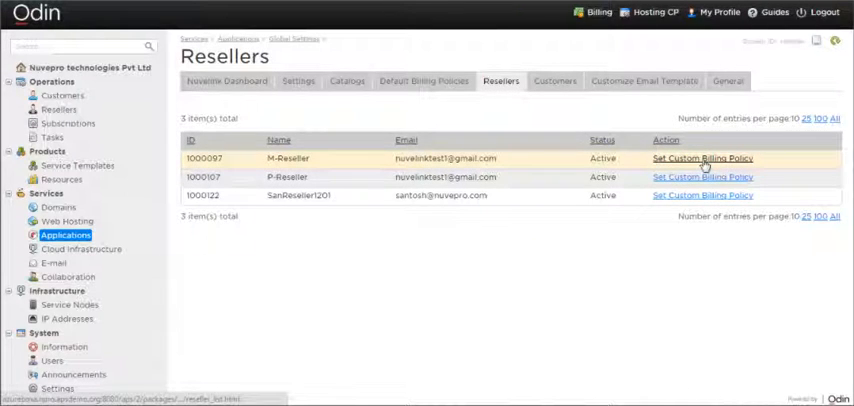
View M-Reseller's custom billing policy with its Amazon and Azure pricelists.
{"action": "left_click", "coordinate": [708, 158]}
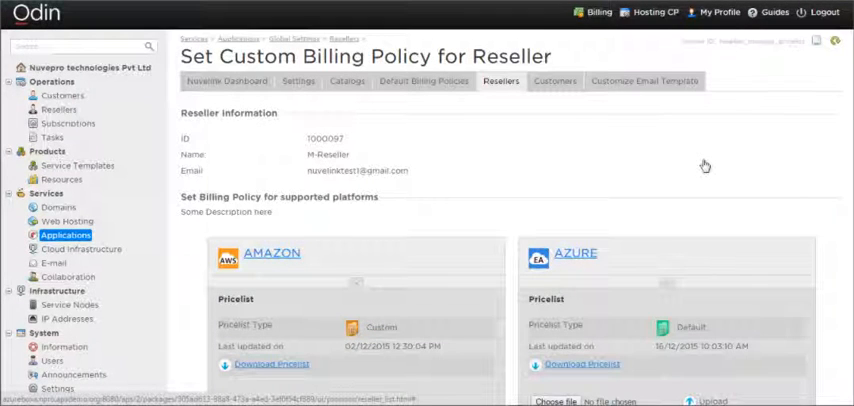
{"action": "scroll", "scroll_direction": "down", "scroll_amount": 3}
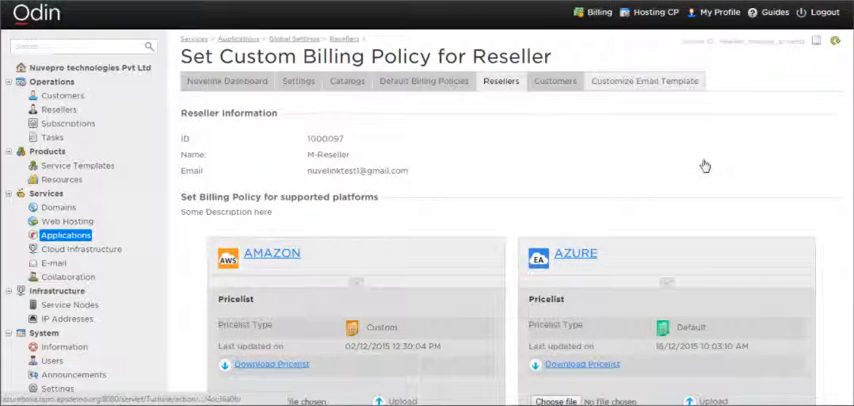
{"action": "left_click", "coordinate": [644, 84]}
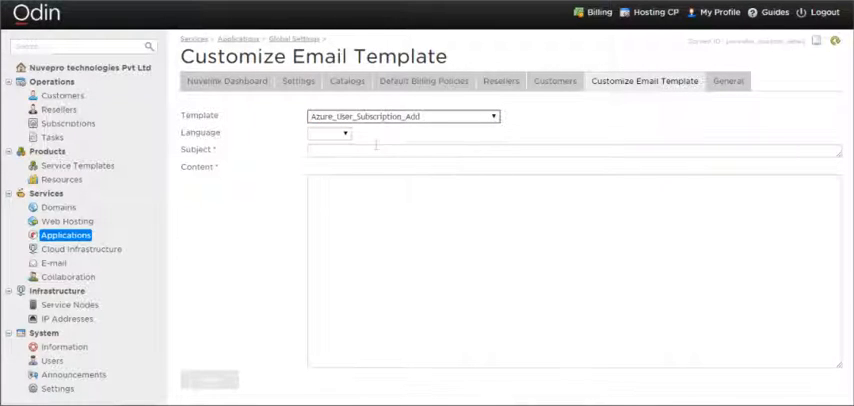
Save the English Azure_User_Subscription_Add template and go to the General application info.
{"action": "left_click", "coordinate": [330, 132]}
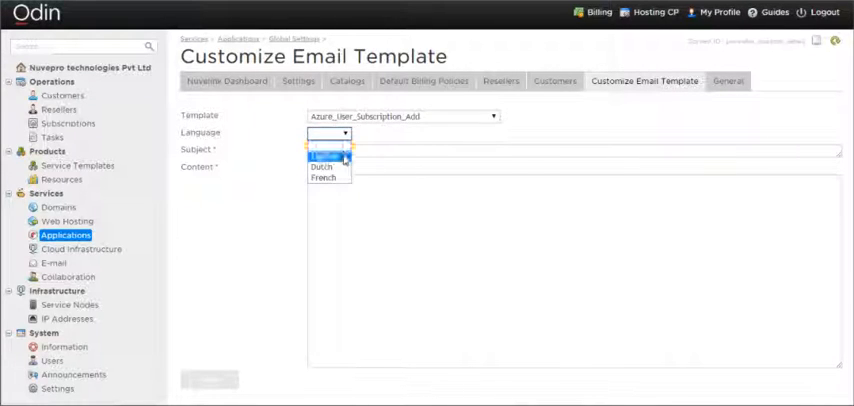
{"action": "left_click", "coordinate": [328, 154]}
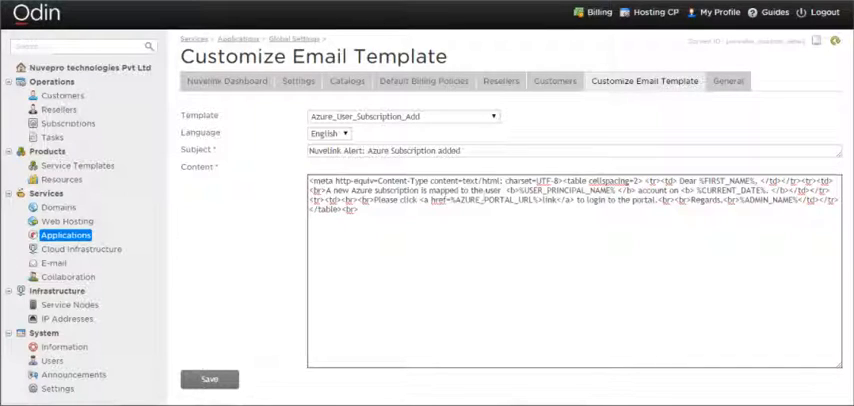
{"action": "left_click", "coordinate": [210, 378]}
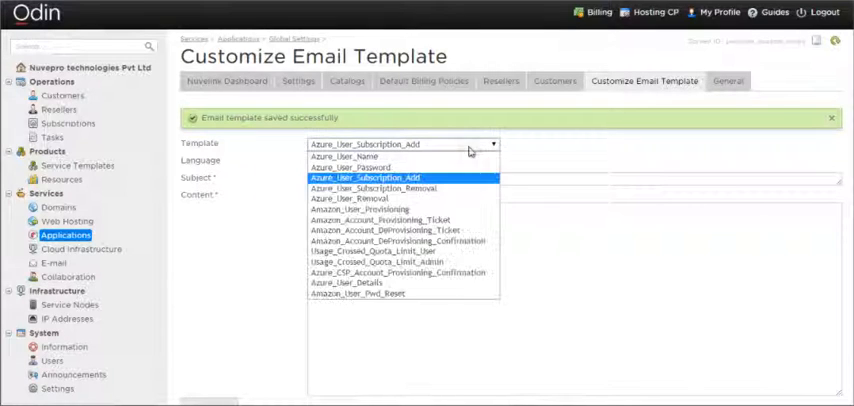
{"action": "left_click", "coordinate": [398, 176]}
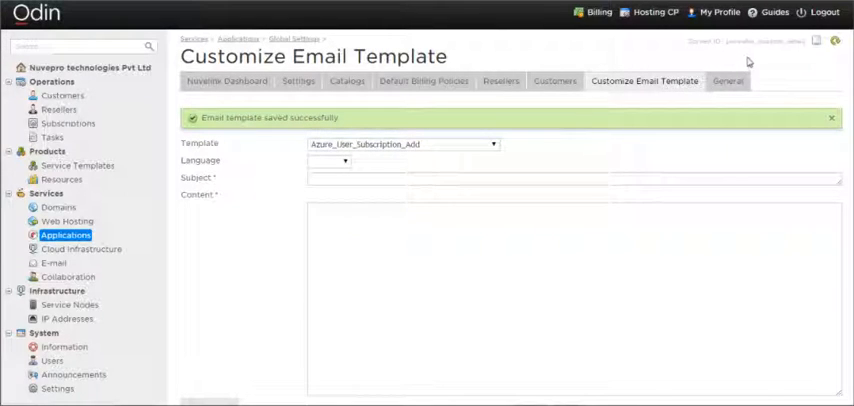
{"action": "left_click", "coordinate": [732, 80]}
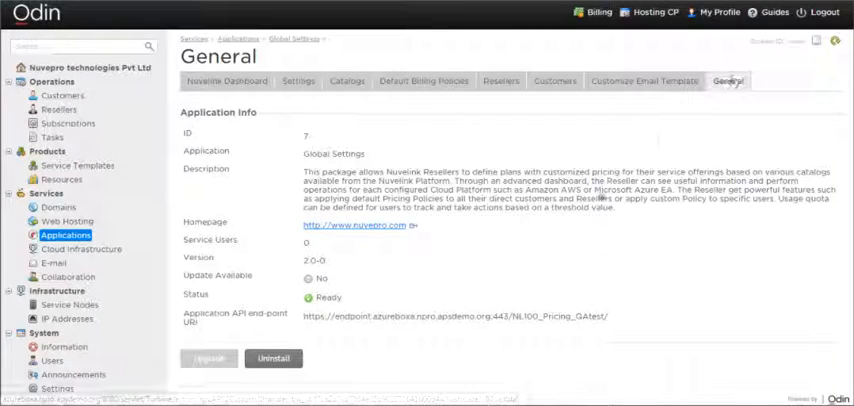